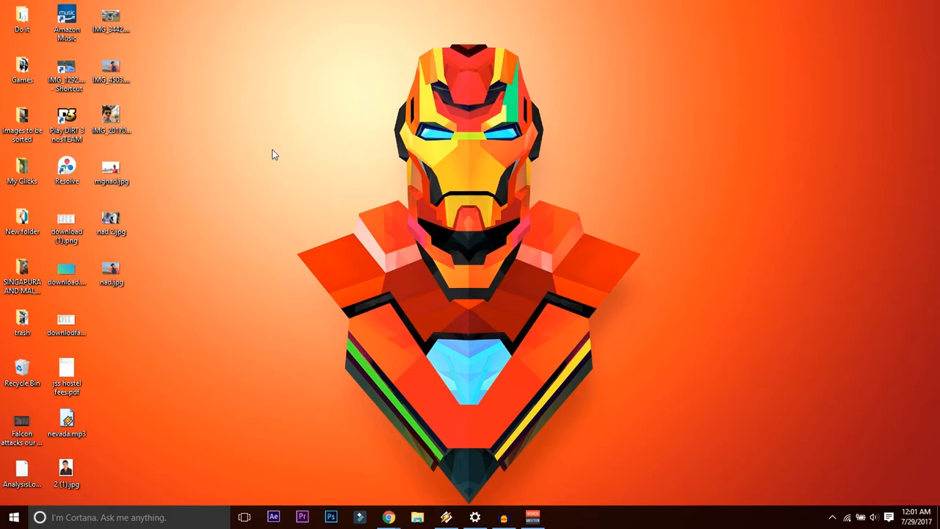
{"action": "mouse_move", "coordinate": [459, 382]}
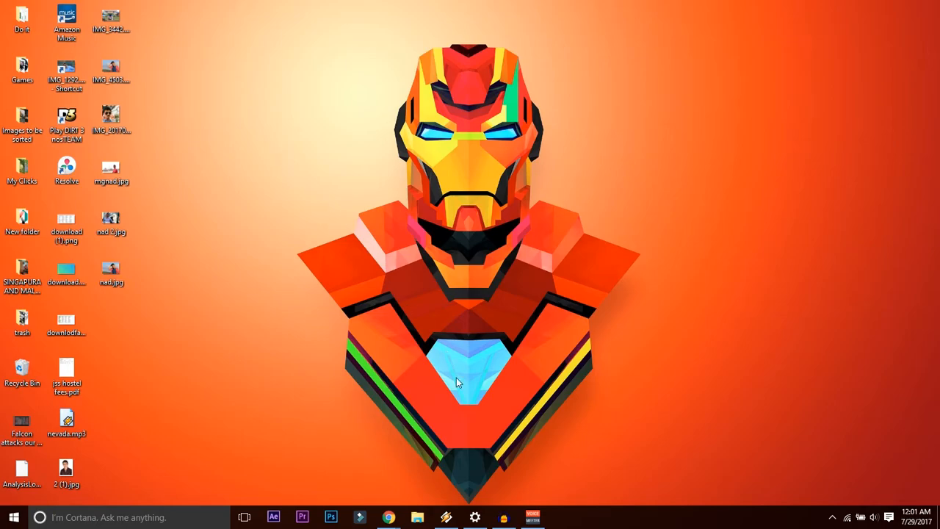
Show the Windows Update page in Settings, with updates stuck at 0% downloading.
{"action": "left_click", "coordinate": [475, 517]}
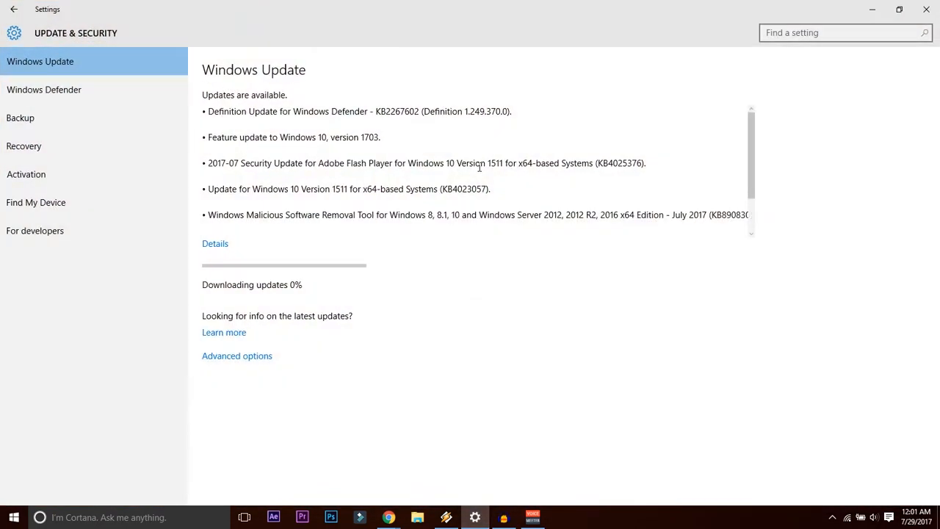
{"action": "mouse_move", "coordinate": [449, 190]}
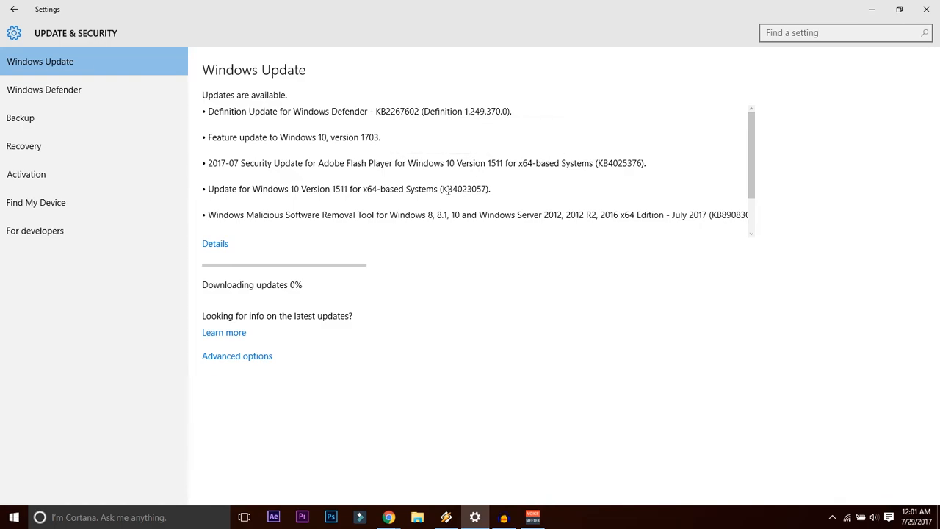
{"action": "mouse_move", "coordinate": [444, 150]}
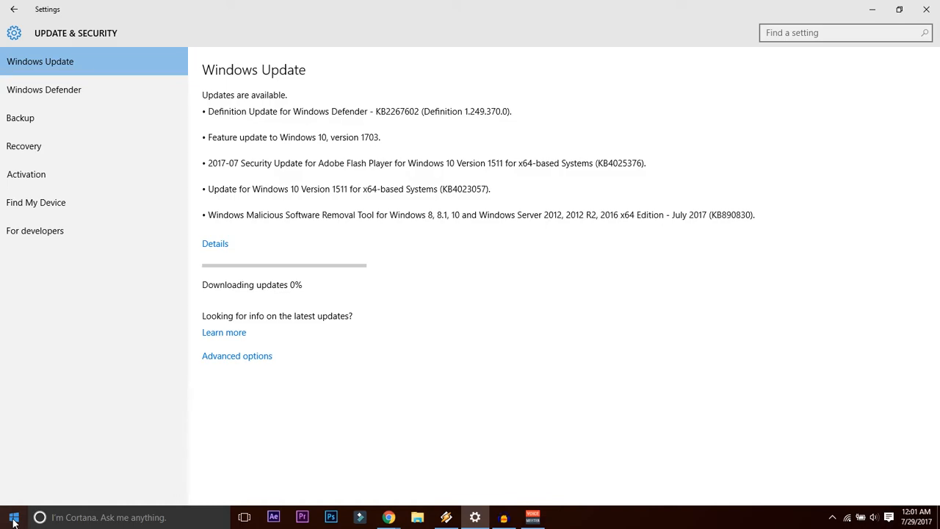
Launch the Services console via Run with services.msc.
{"action": "right_click", "coordinate": [12, 517]}
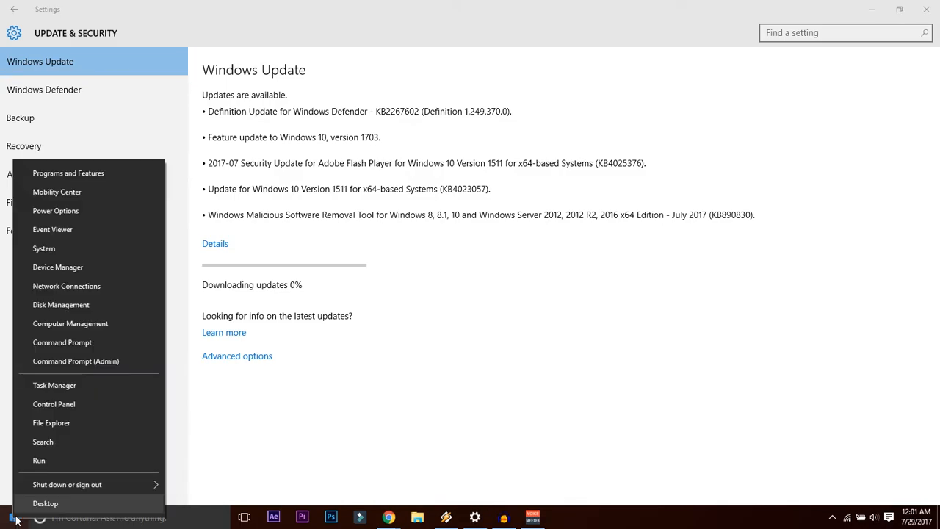
{"action": "left_click", "coordinate": [39, 460]}
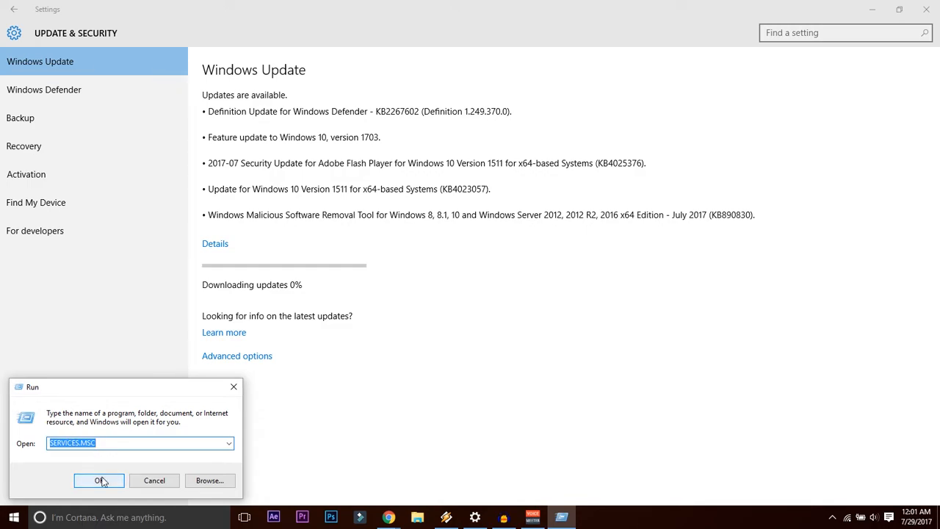
{"action": "left_click", "coordinate": [100, 480]}
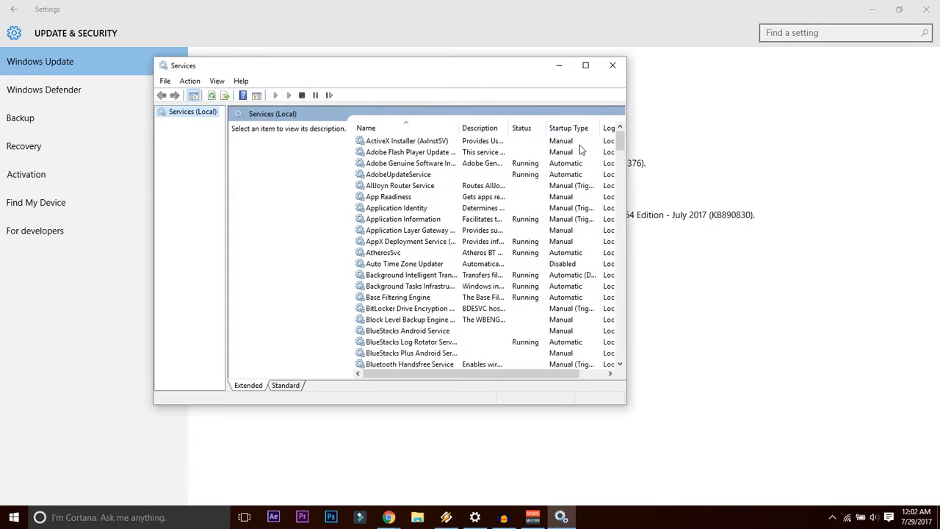
Scroll the services list until the Windows Update entry is visible.
{"action": "scroll", "scroll_direction": "down", "scroll_amount": 3}
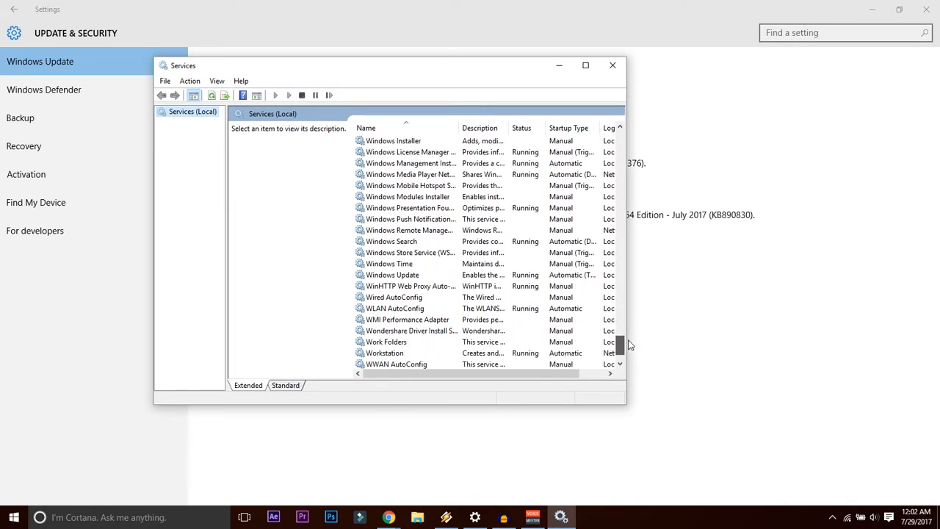
{"action": "scroll", "scroll_direction": "up", "scroll_amount": 3}
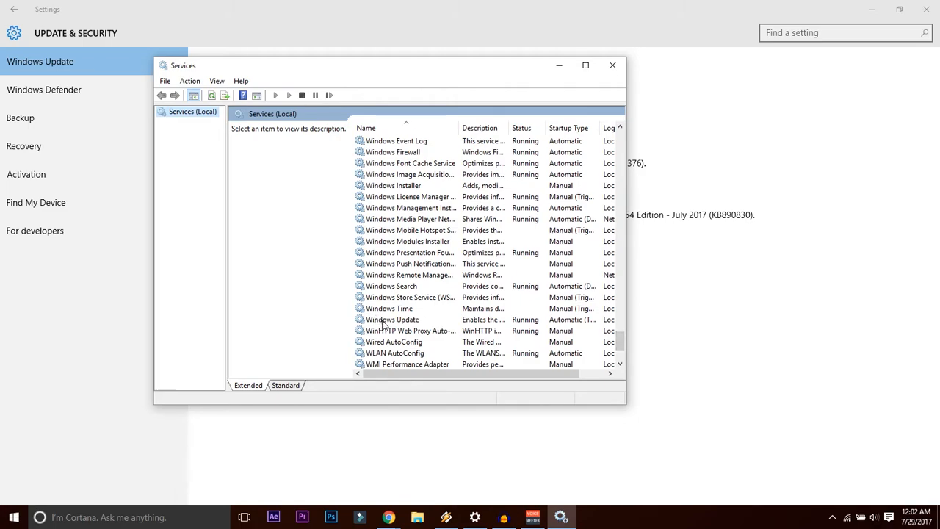
In Windows Update Properties, review the startup type choices and stop the running service.
{"action": "double_click", "coordinate": [392, 319]}
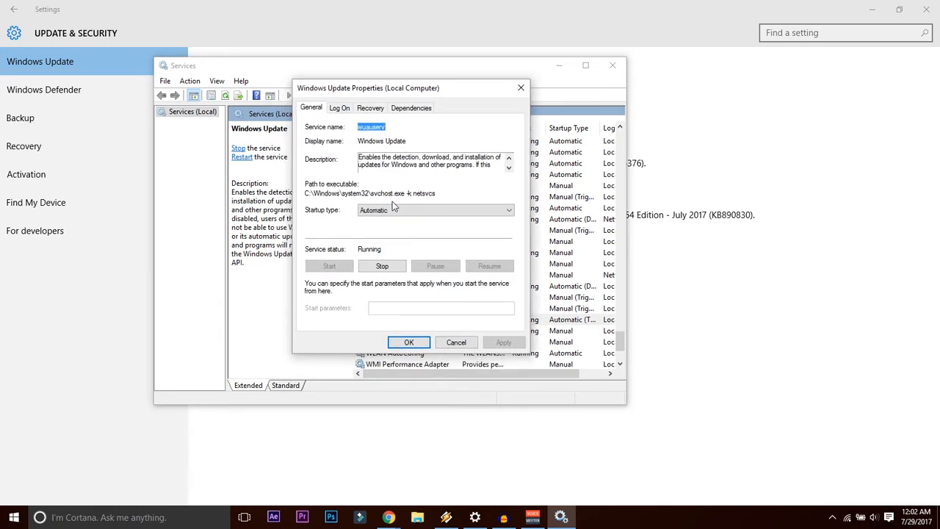
{"action": "mouse_move", "coordinate": [370, 222]}
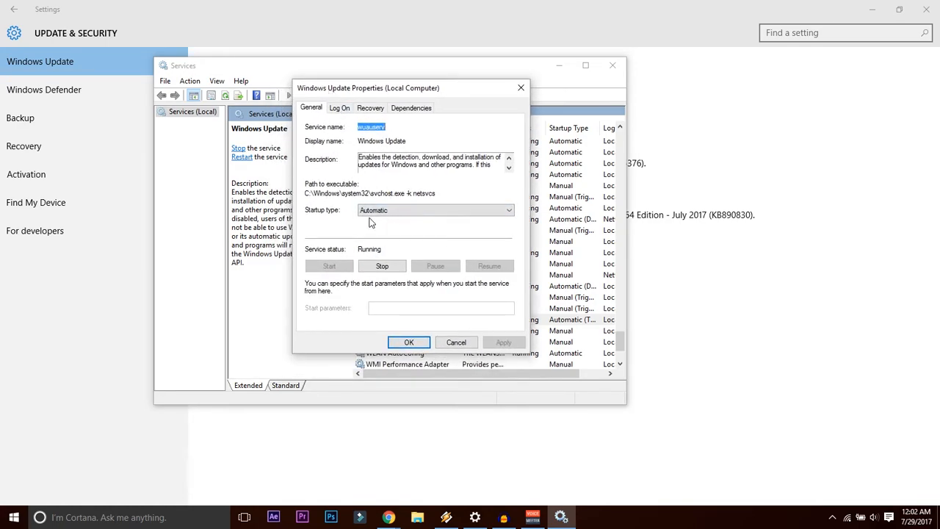
{"action": "left_click", "coordinate": [509, 210]}
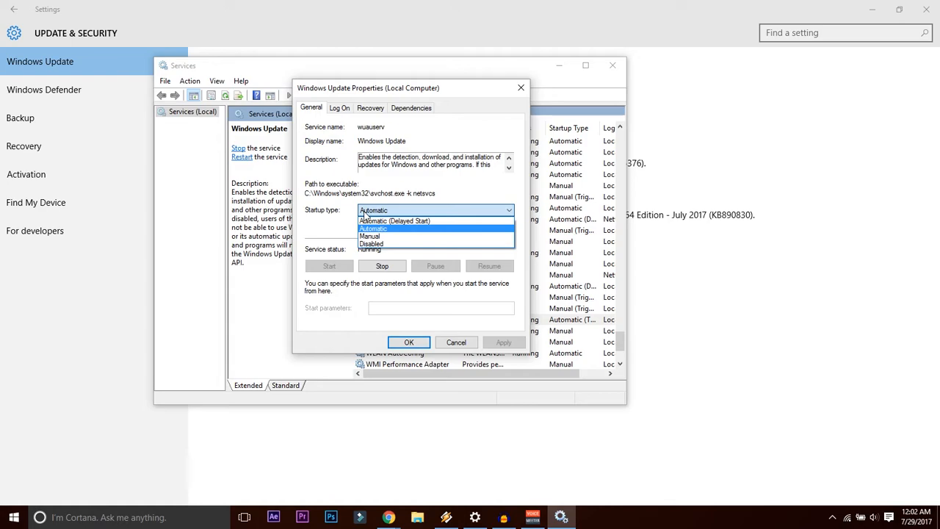
{"action": "left_click", "coordinate": [373, 230]}
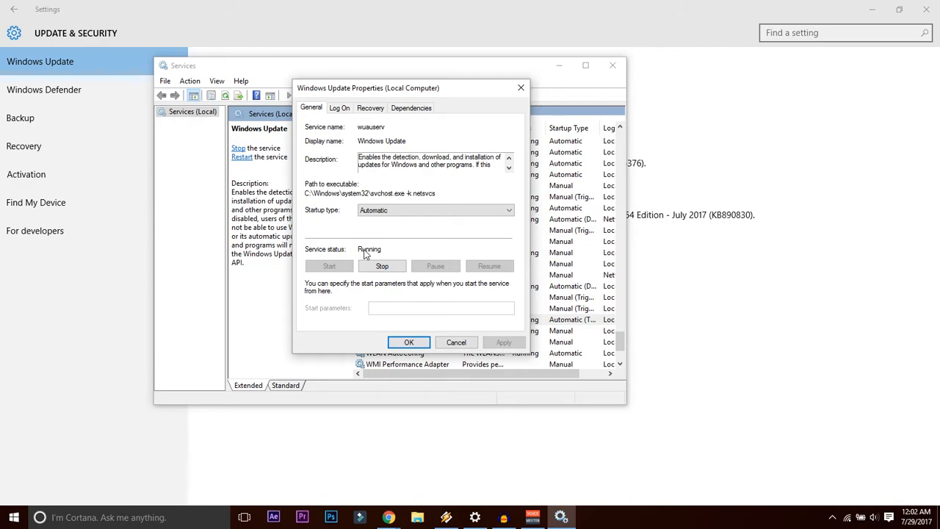
{"action": "left_click", "coordinate": [382, 266]}
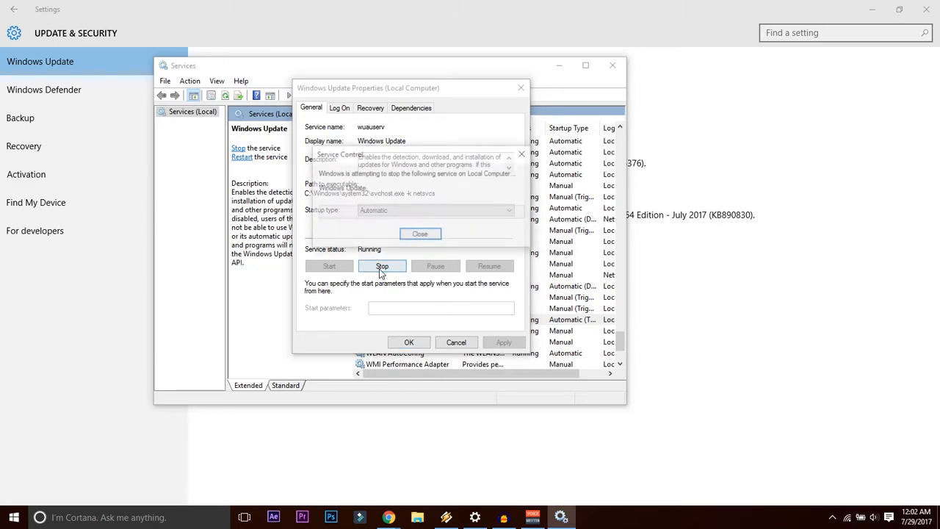
Stop the Windows Update service again, which raises error 1053 about not responding in time.
{"action": "left_click", "coordinate": [382, 266]}
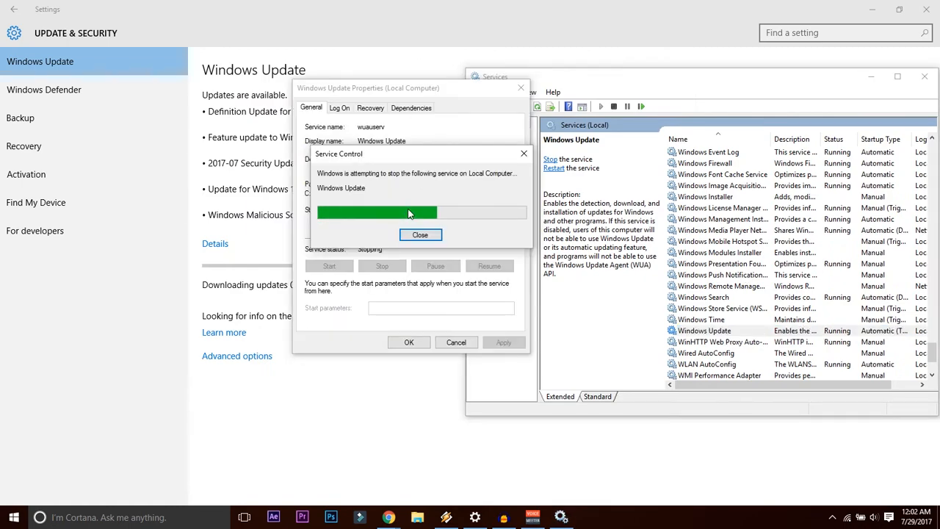
{"action": "mouse_move", "coordinate": [265, 236]}
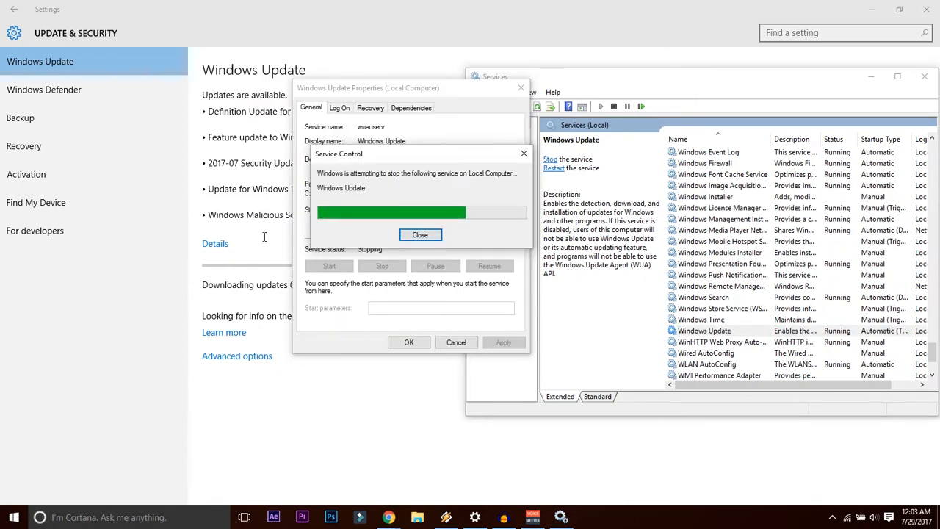
{"action": "mouse_move", "coordinate": [255, 244]}
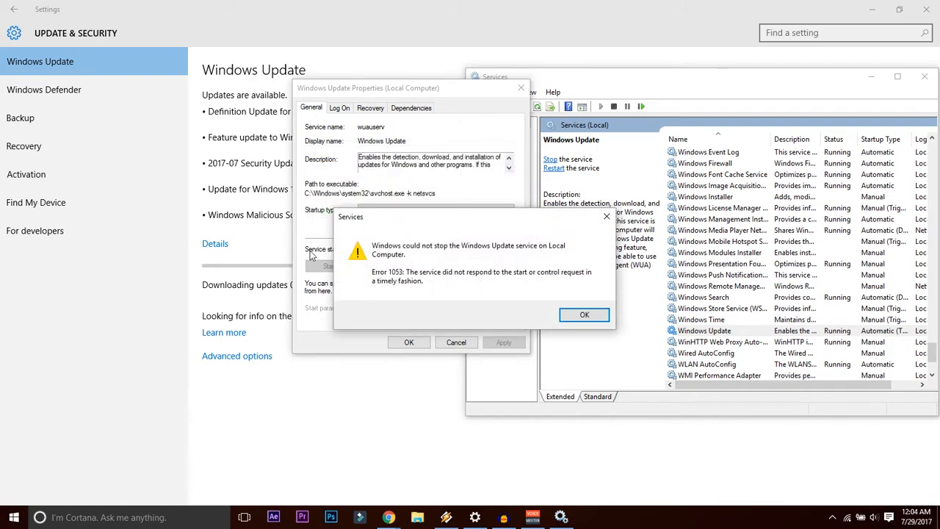
{"action": "mouse_move", "coordinate": [381, 252]}
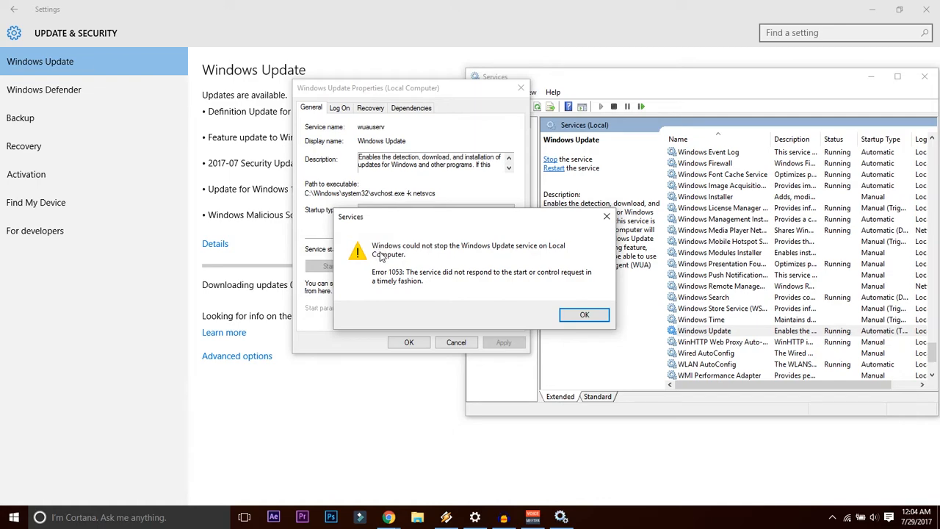
{"action": "mouse_move", "coordinate": [456, 285]}
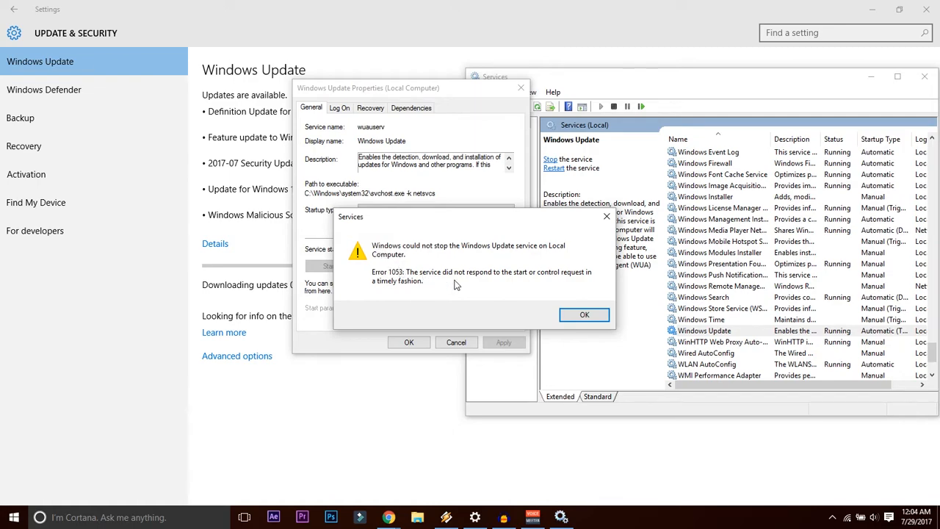
Dismiss error 1053, set Windows Update's startup type to Disabled and apply it.
{"action": "left_click", "coordinate": [585, 314]}
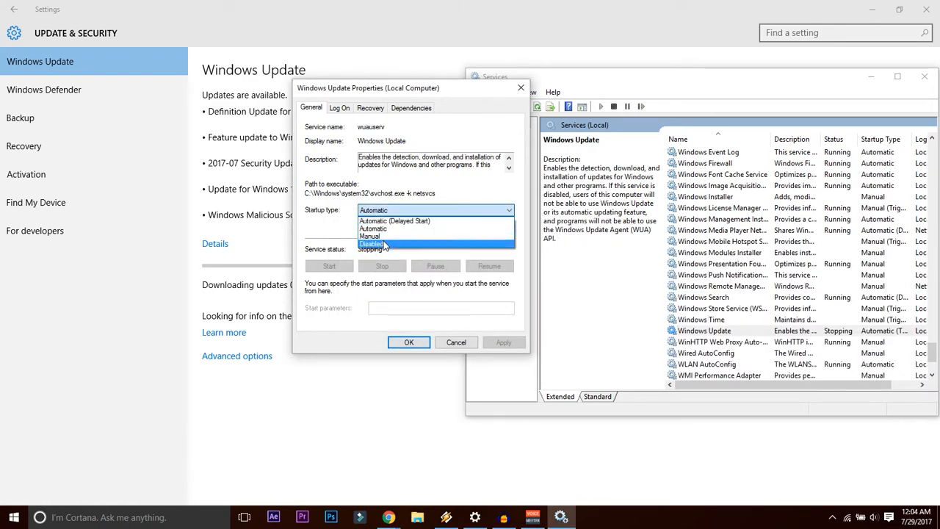
{"action": "left_click", "coordinate": [373, 244]}
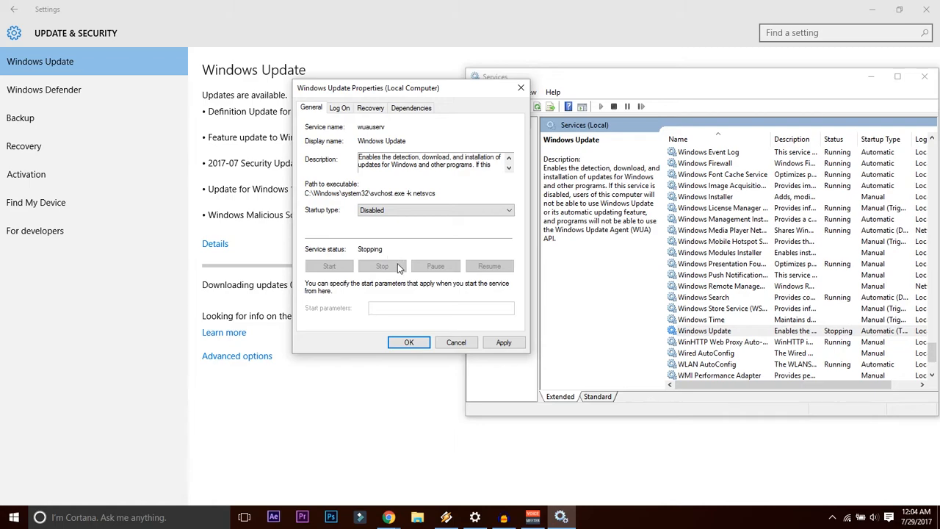
{"action": "mouse_move", "coordinate": [406, 258]}
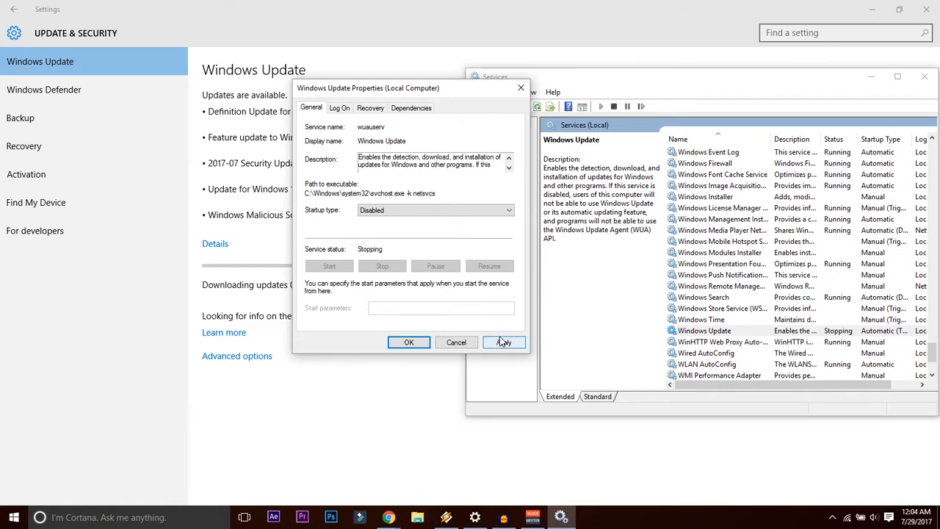
{"action": "left_click", "coordinate": [504, 341]}
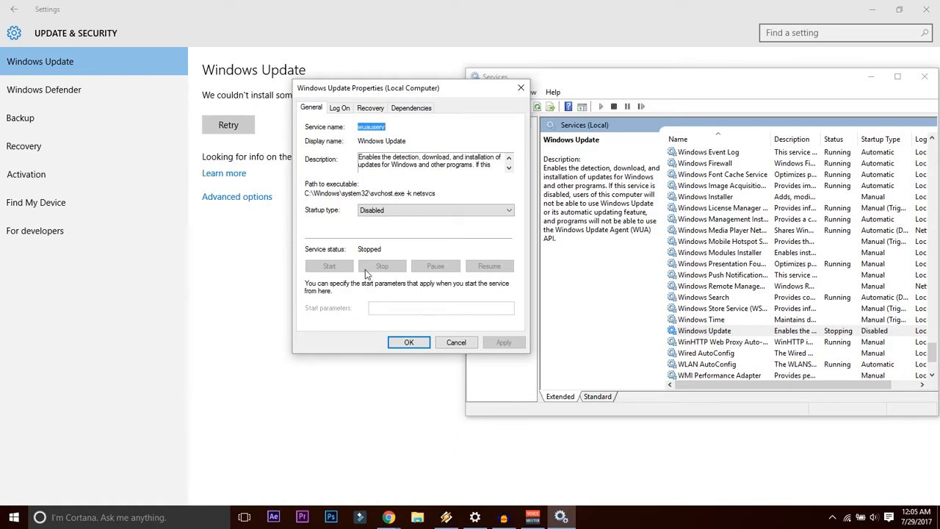
{"action": "mouse_move", "coordinate": [270, 235]}
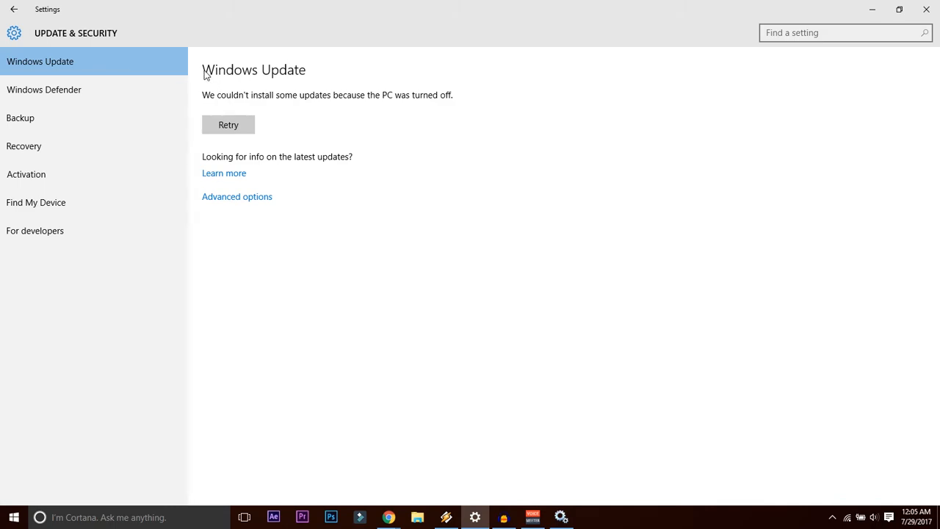
{"action": "mouse_move", "coordinate": [230, 60]}
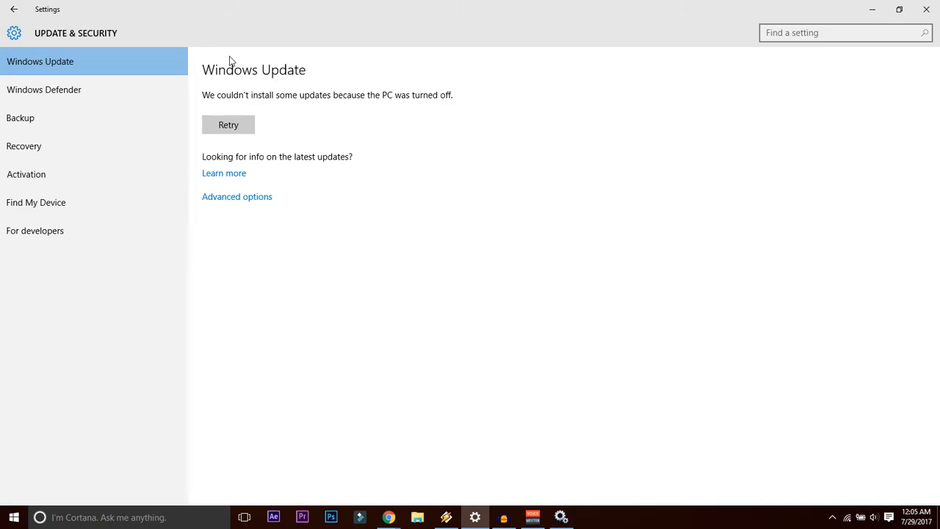
{"action": "mouse_move", "coordinate": [197, 94]}
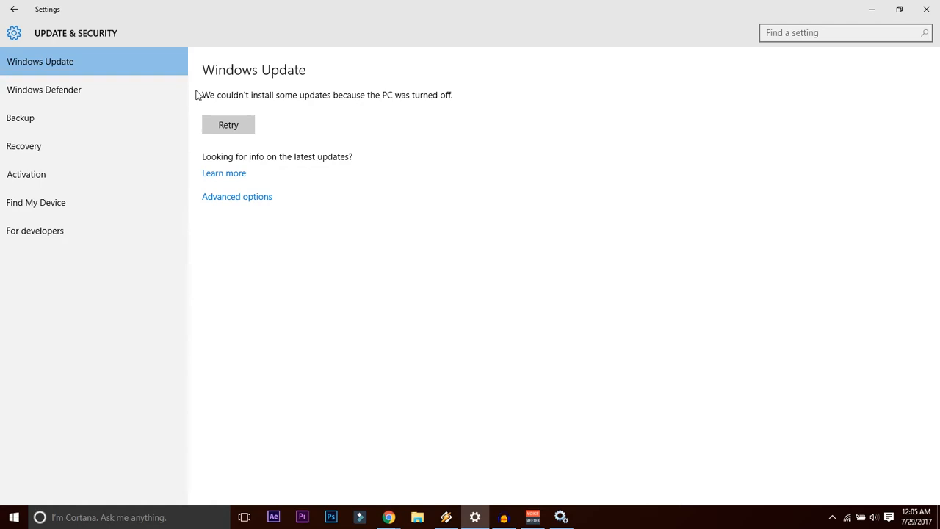
{"action": "mouse_move", "coordinate": [345, 98]}
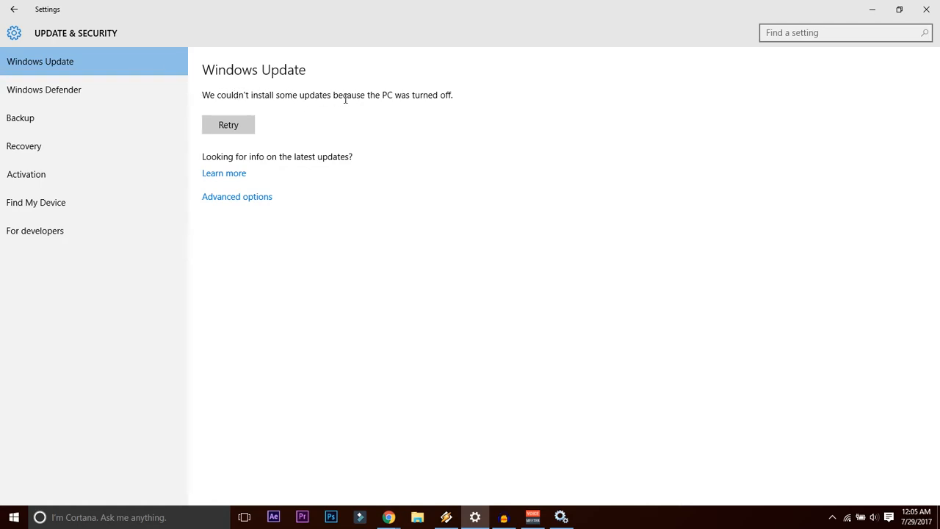
Retry the pending updates, which all fail with error 0x80070422, then reopen the service properties.
{"action": "left_click", "coordinate": [229, 123]}
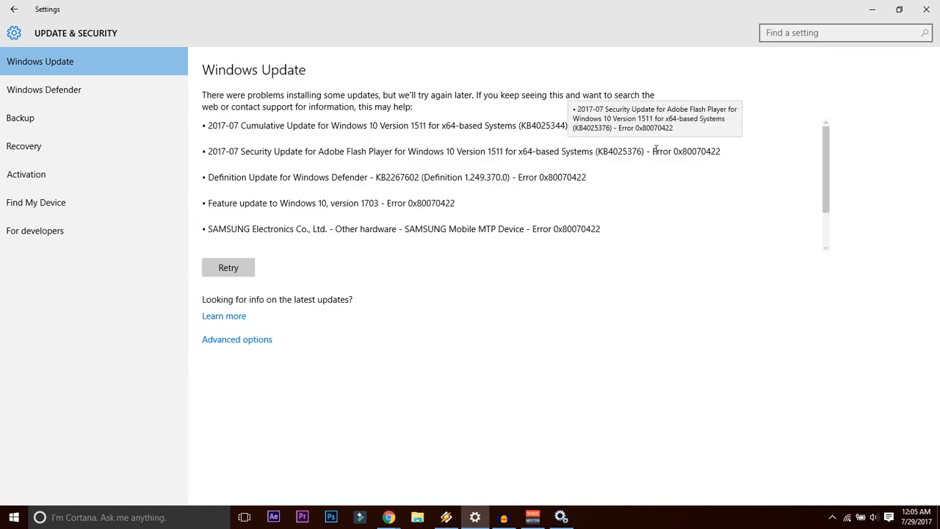
{"action": "mouse_move", "coordinate": [620, 189]}
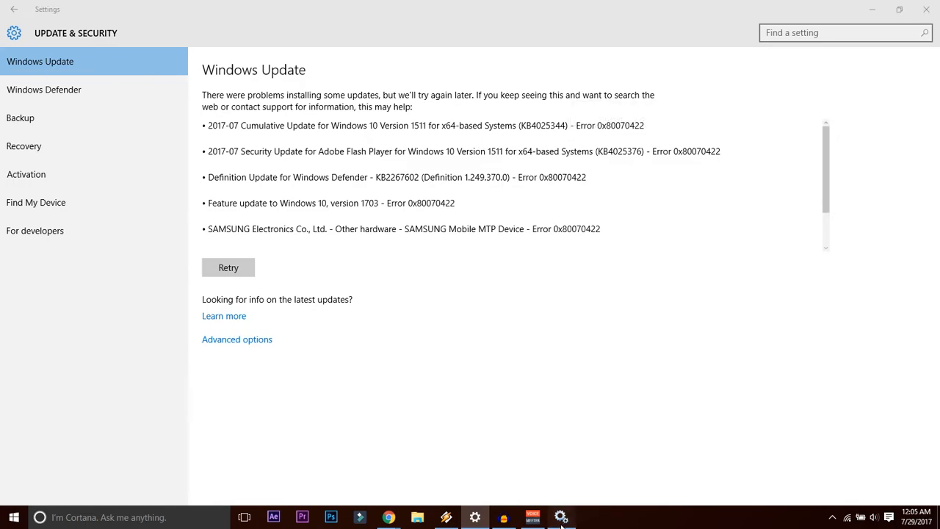
{"action": "double_click", "coordinate": [703, 330]}
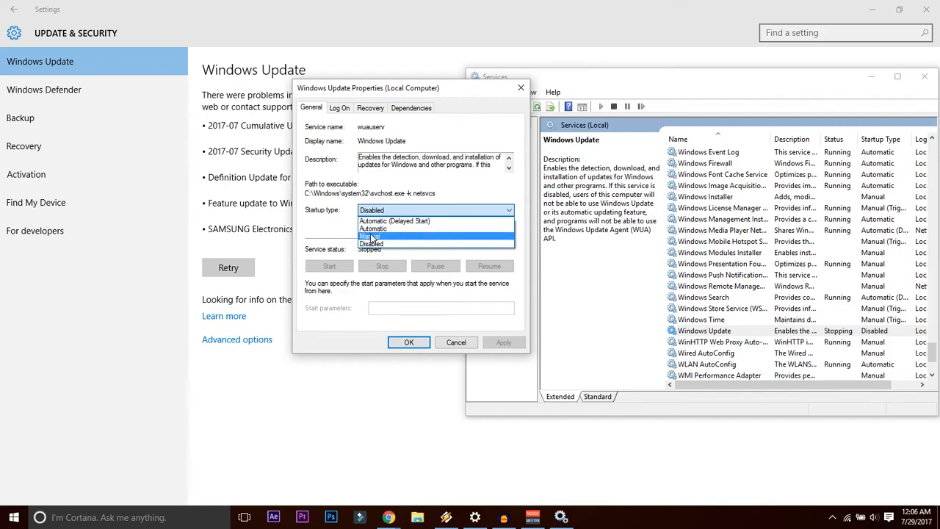
{"action": "left_click", "coordinate": [373, 244]}
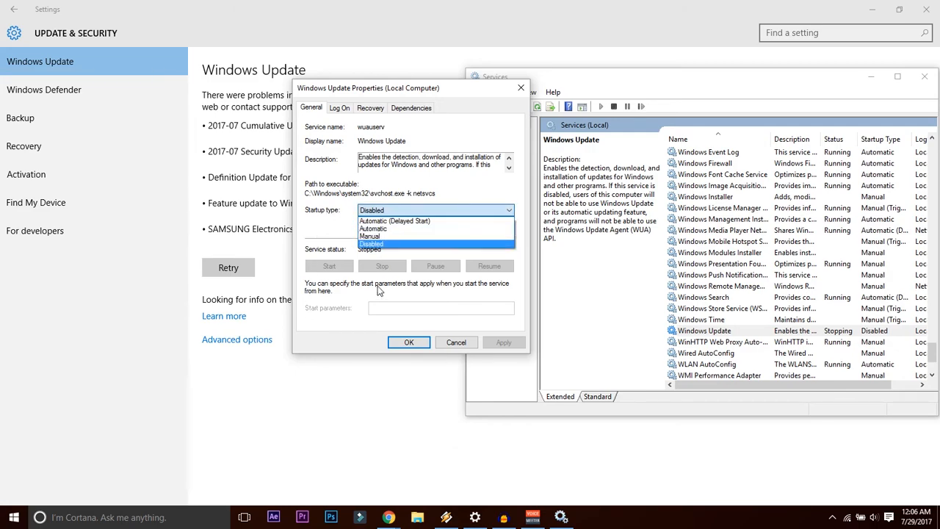
{"action": "left_click", "coordinate": [372, 244]}
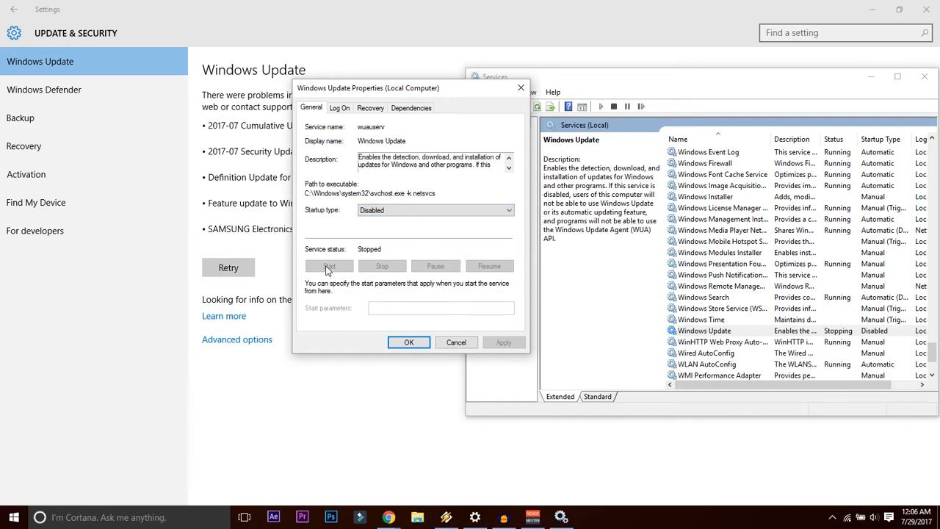